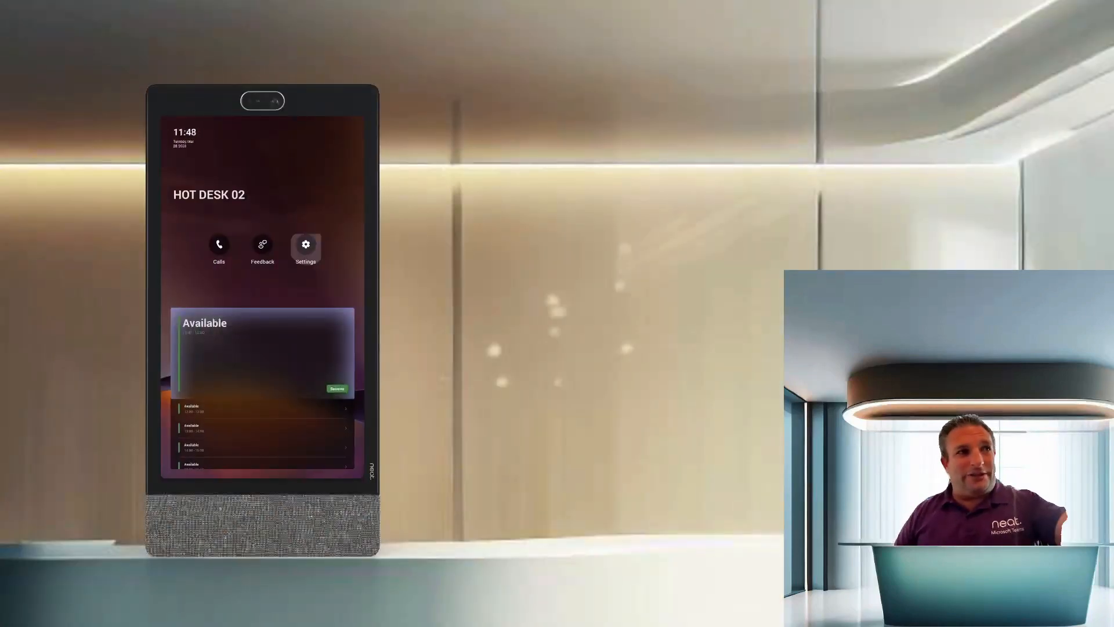
# Go from the home screen into the Teams admin Virtual front desk settings page
pyautogui.click(305, 245)
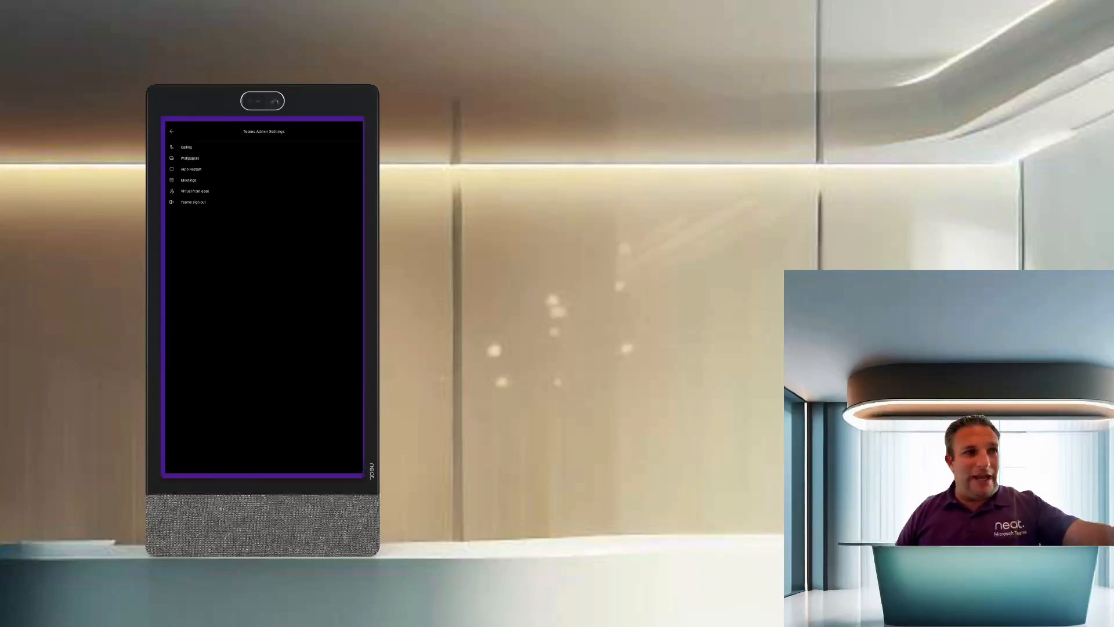
pyautogui.click(195, 192)
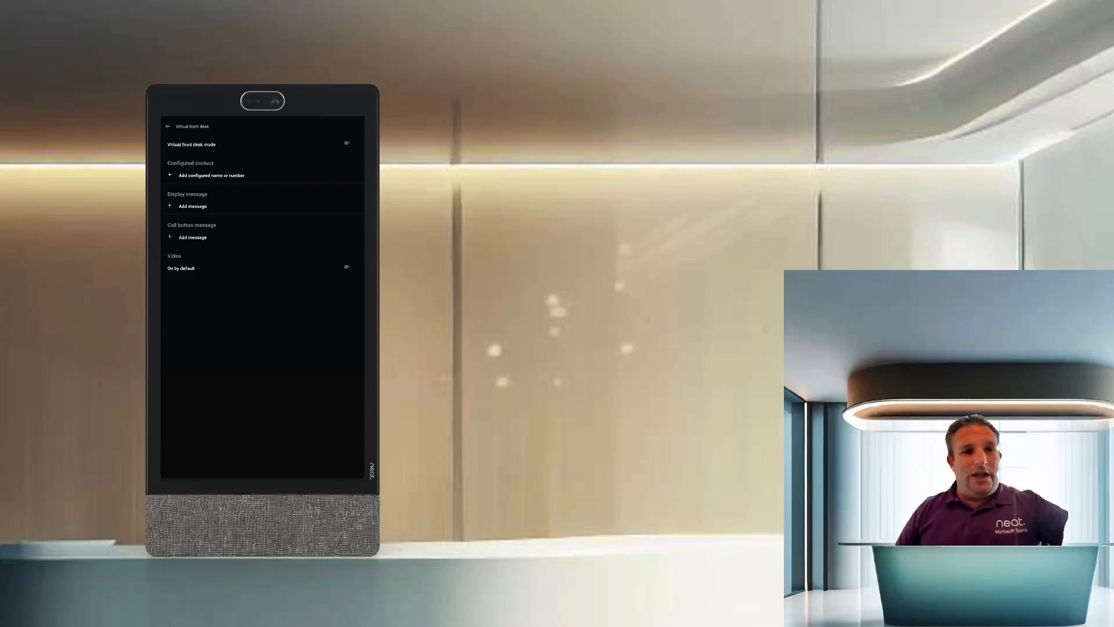
pyautogui.click(210, 175)
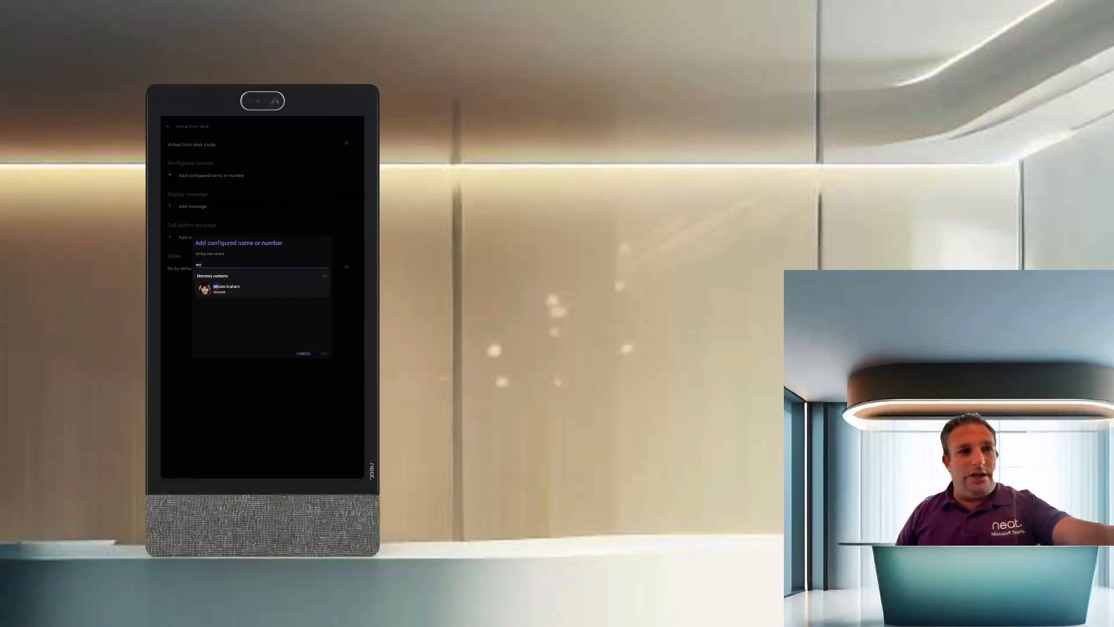
pyautogui.click(303, 352)
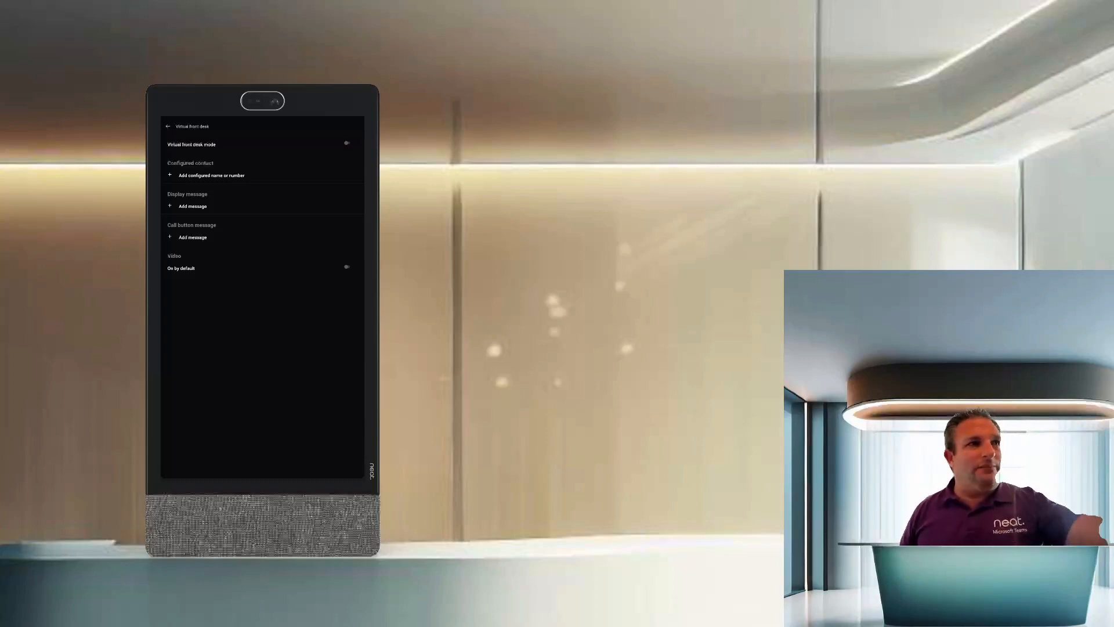
# Enter 'Welcome to Neat' as the display message and save it
pyautogui.click(189, 206)
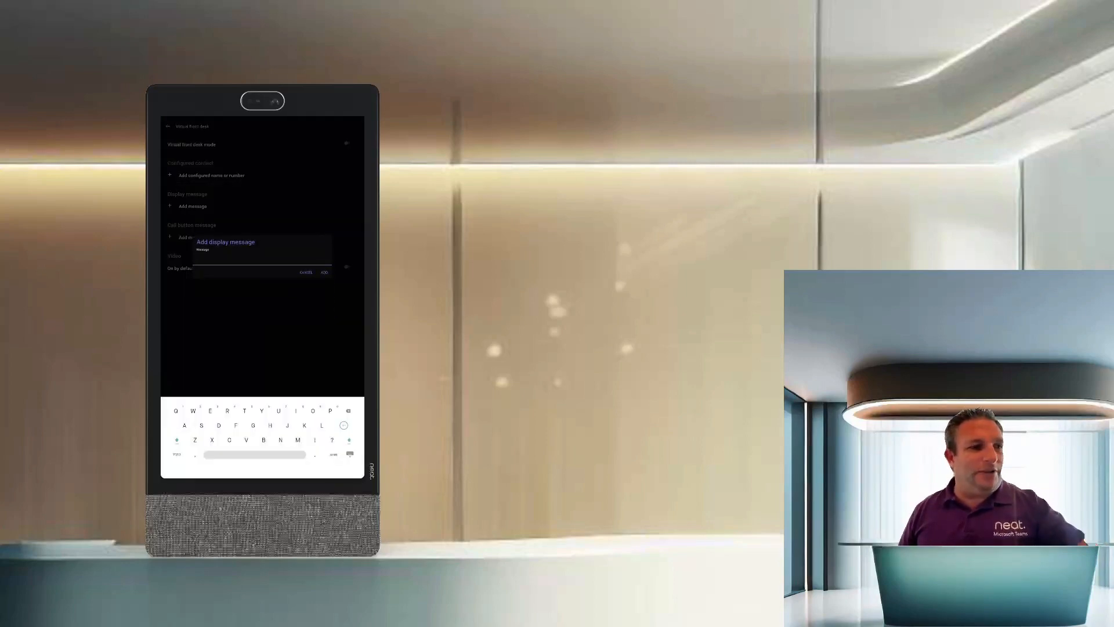
pyautogui.write('Hello')
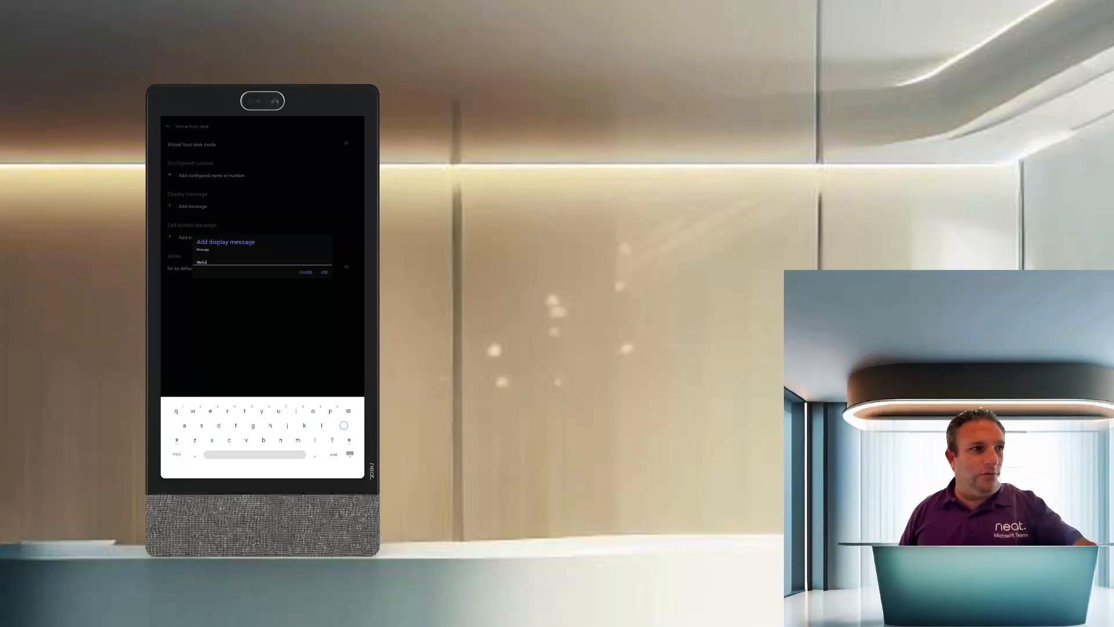
pyautogui.write('Welcome to Neat')
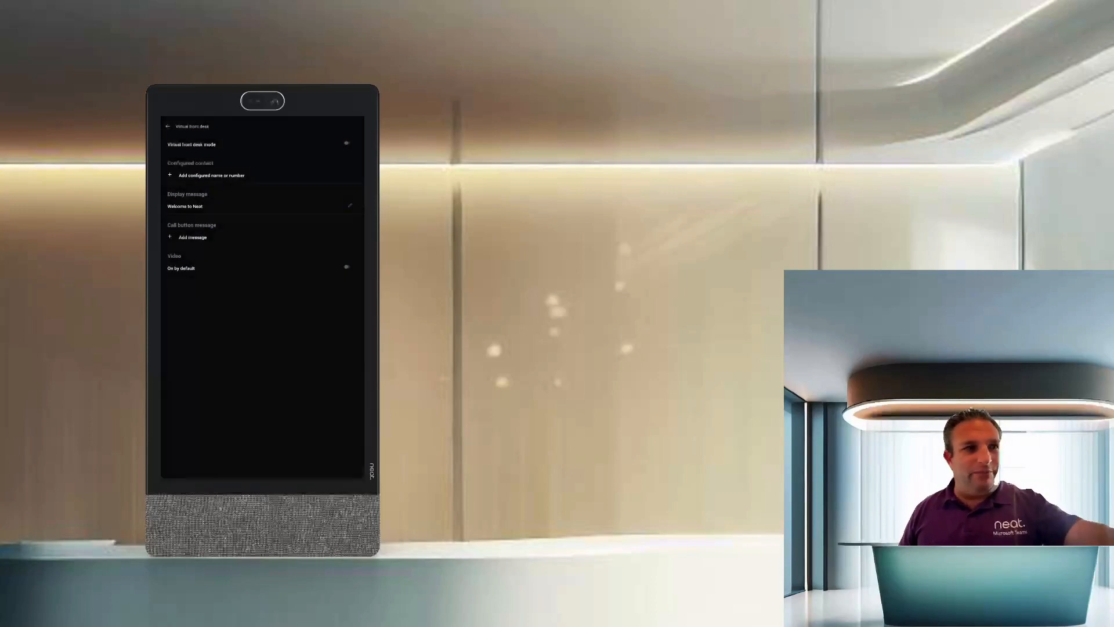
# Save 'Press above to call' as the call button message, then reopen the contact search
pyautogui.click(185, 237)
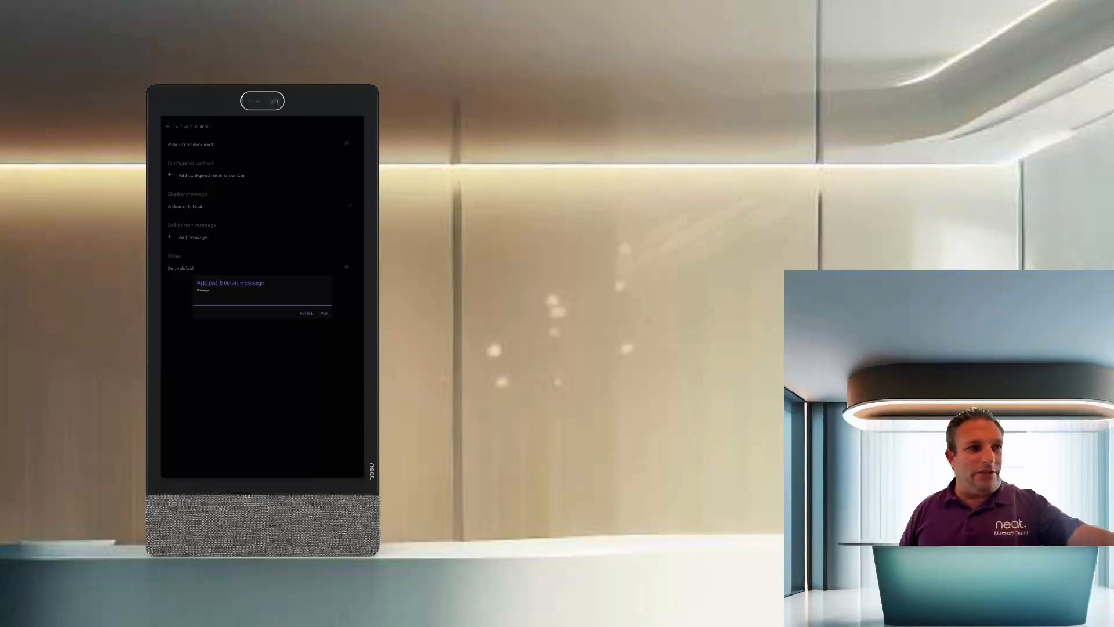
pyautogui.click(261, 302)
pyautogui.write('Press above to call')
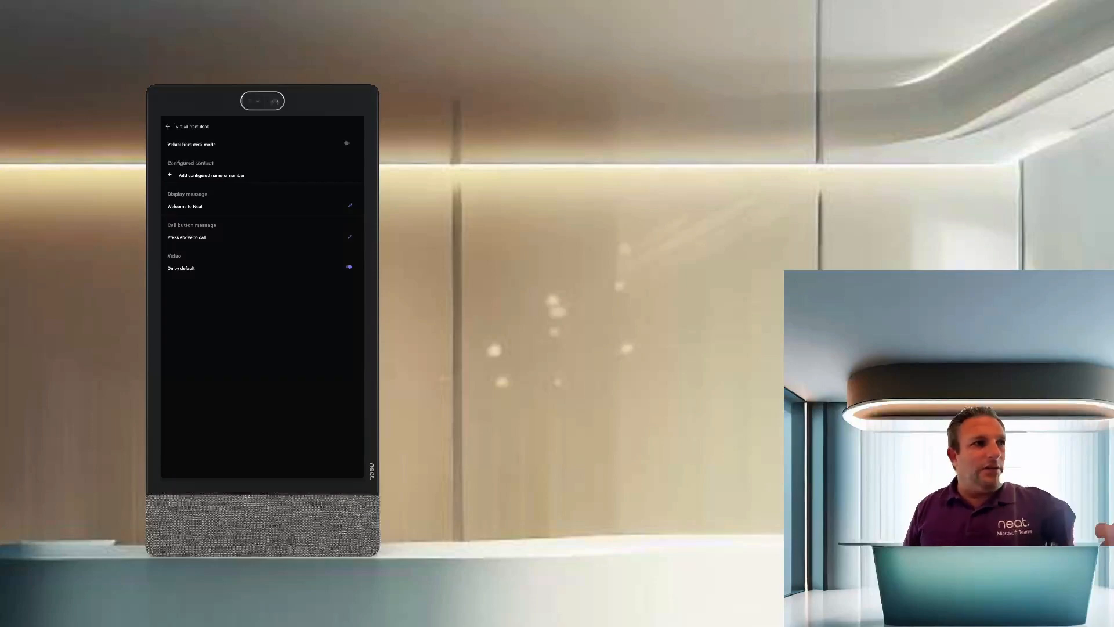
pyautogui.click(210, 175)
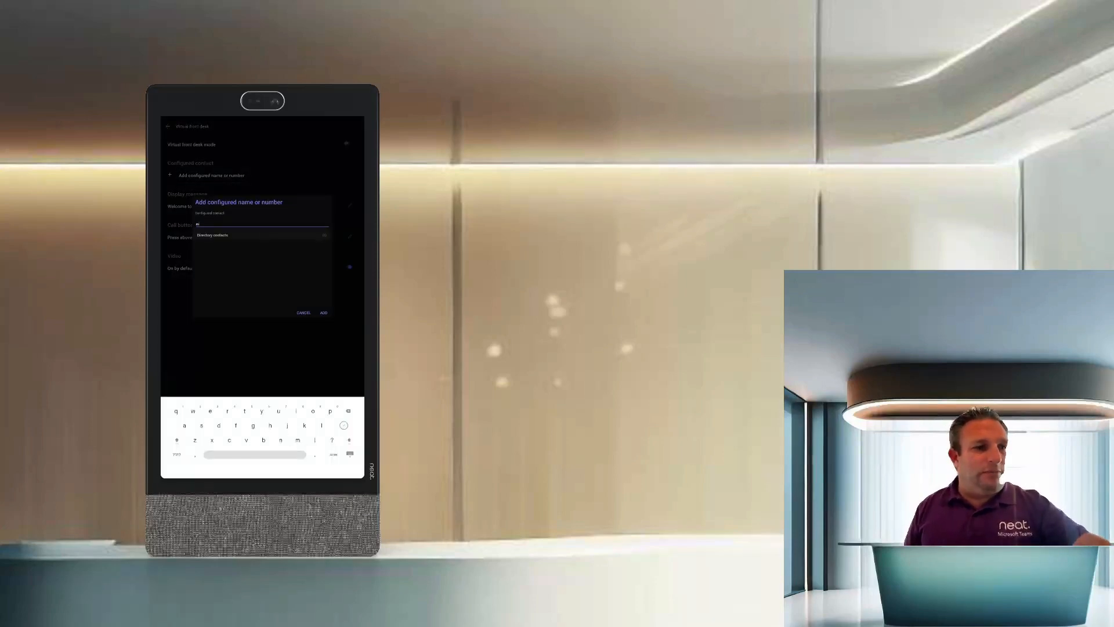